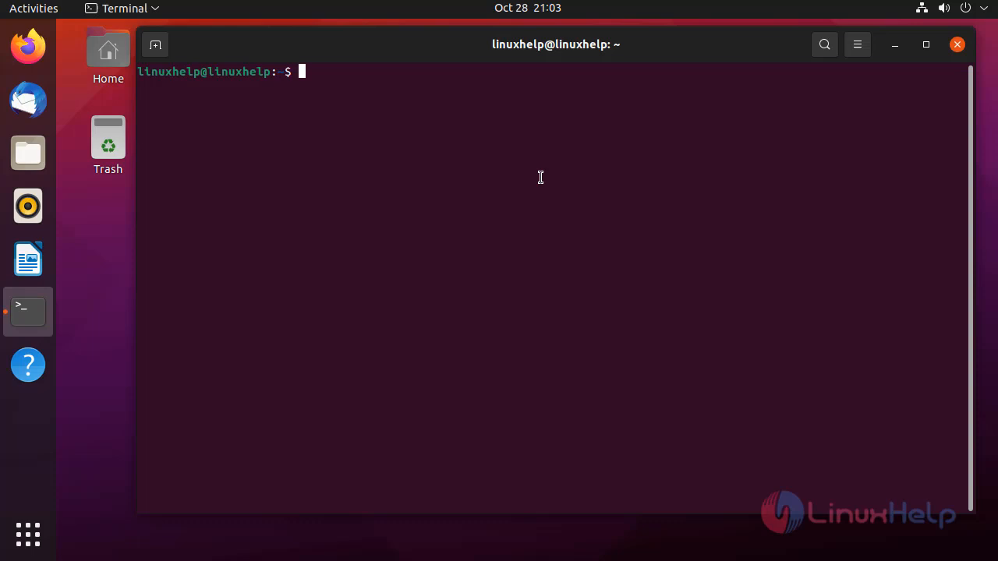
Step: Run lsb_release -a to confirm the system is Ubuntu 21.04 (hirsute)
text(l)
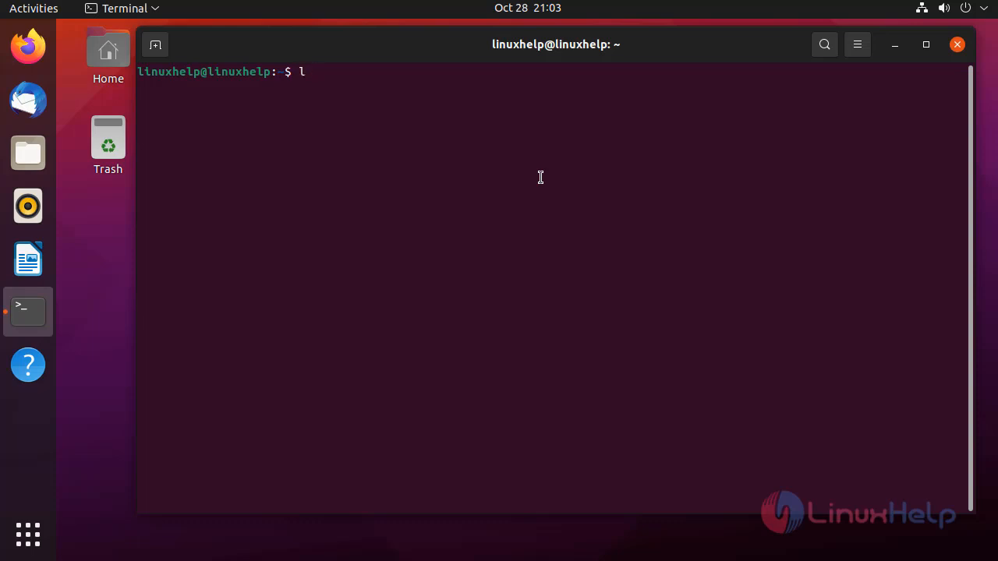
text(sb_re)
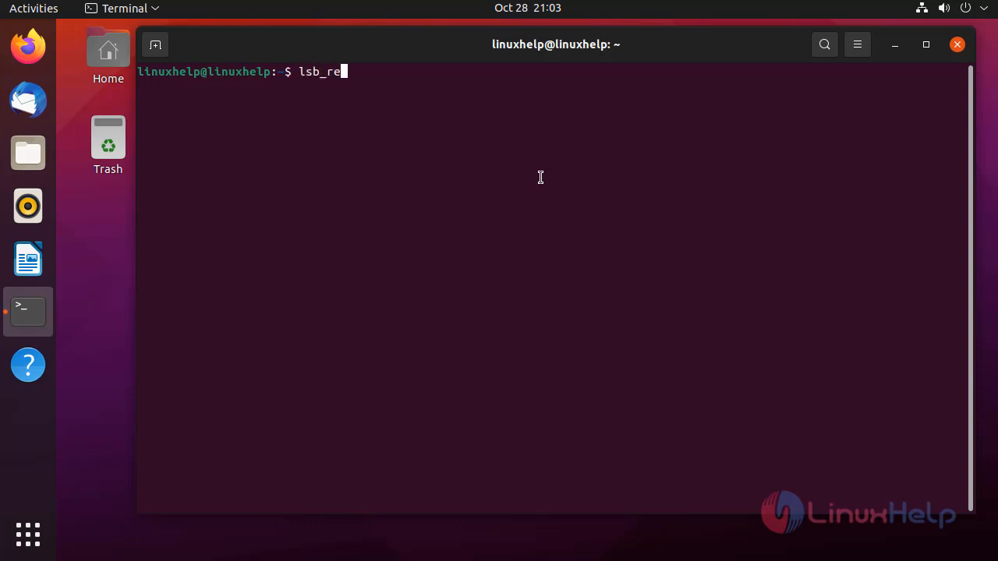
text(lease)
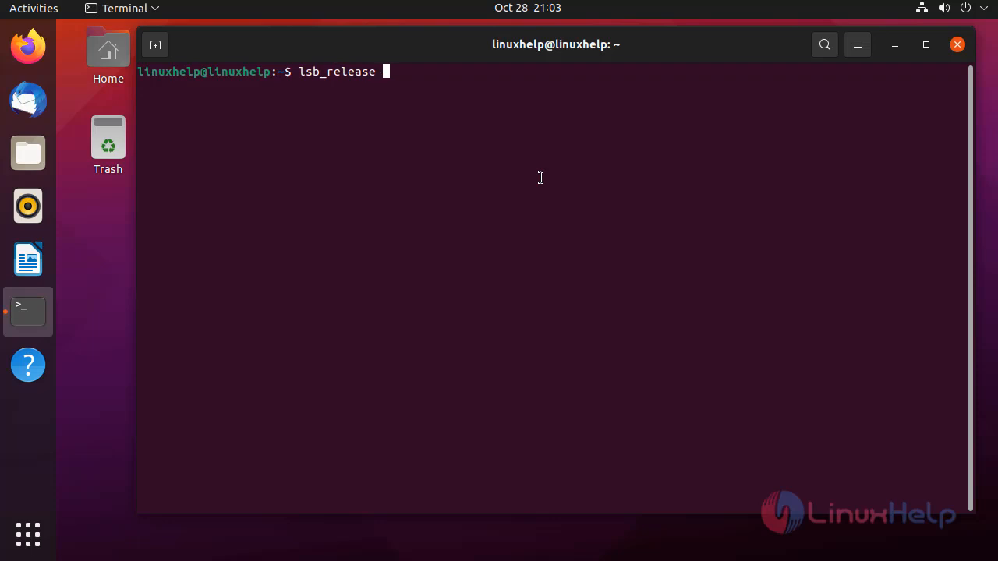
text(-a)
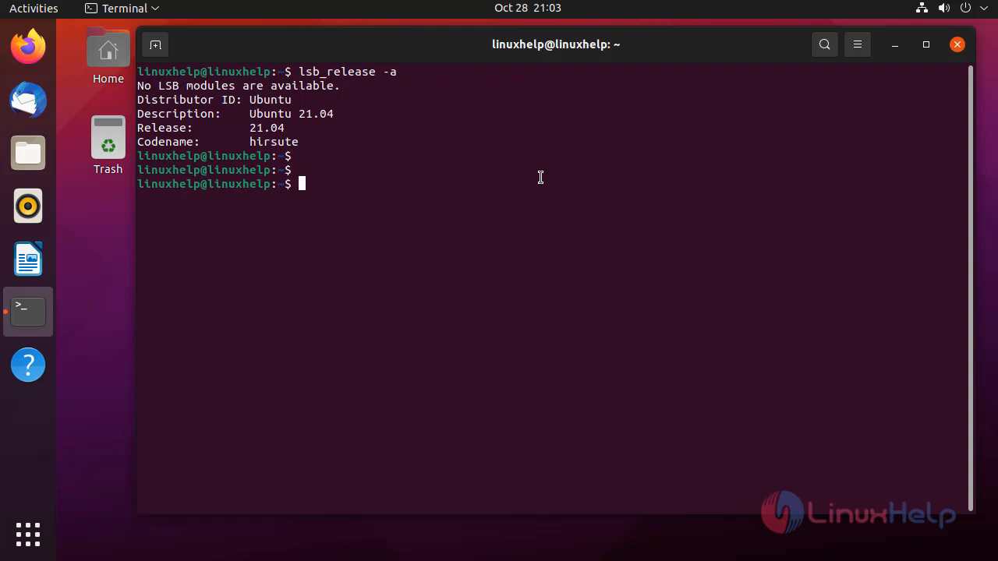
Step: Start a root shell with sudo -s and move to root's home directory
text(sudo)
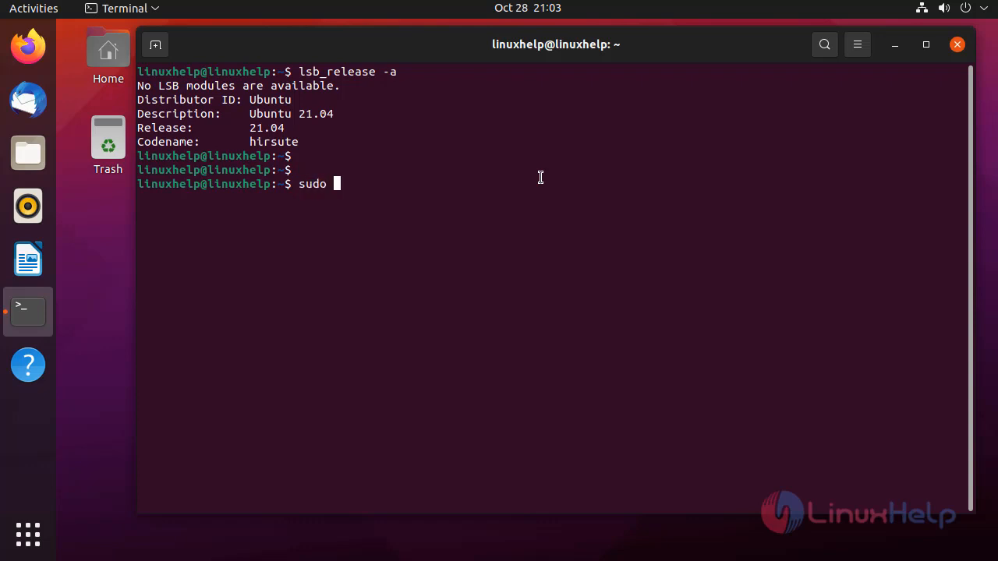
text(-s)
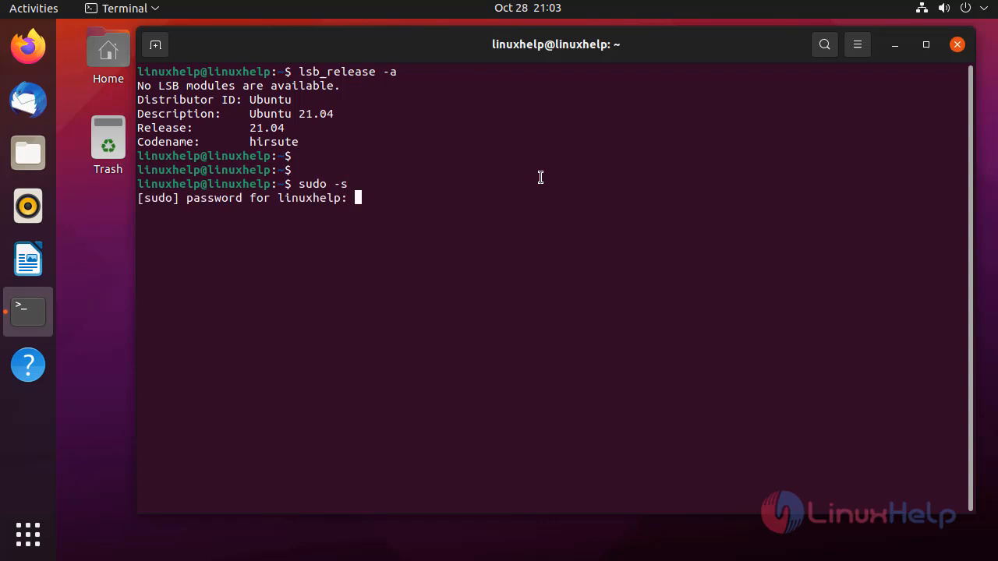
key(Return)
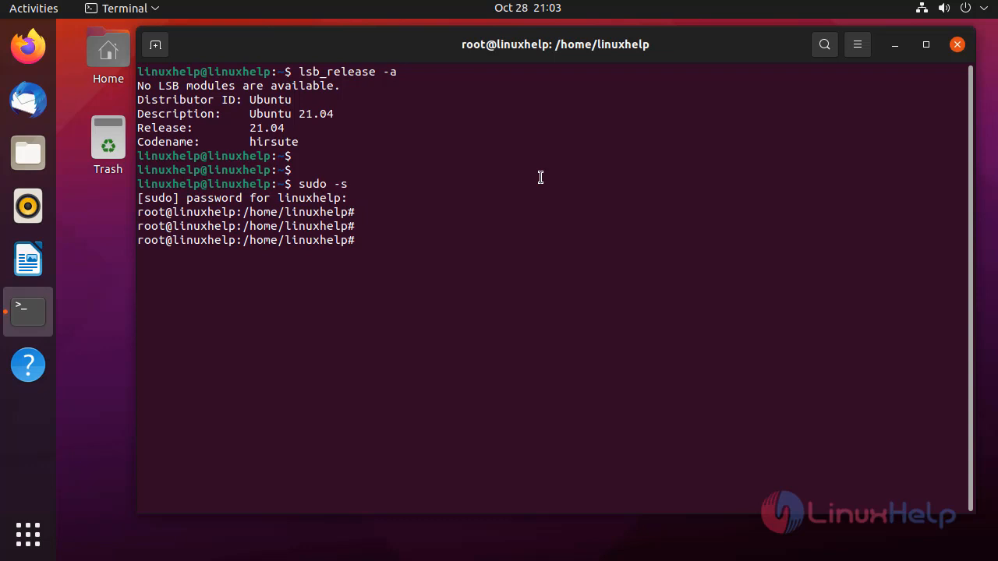
text(cd ~)
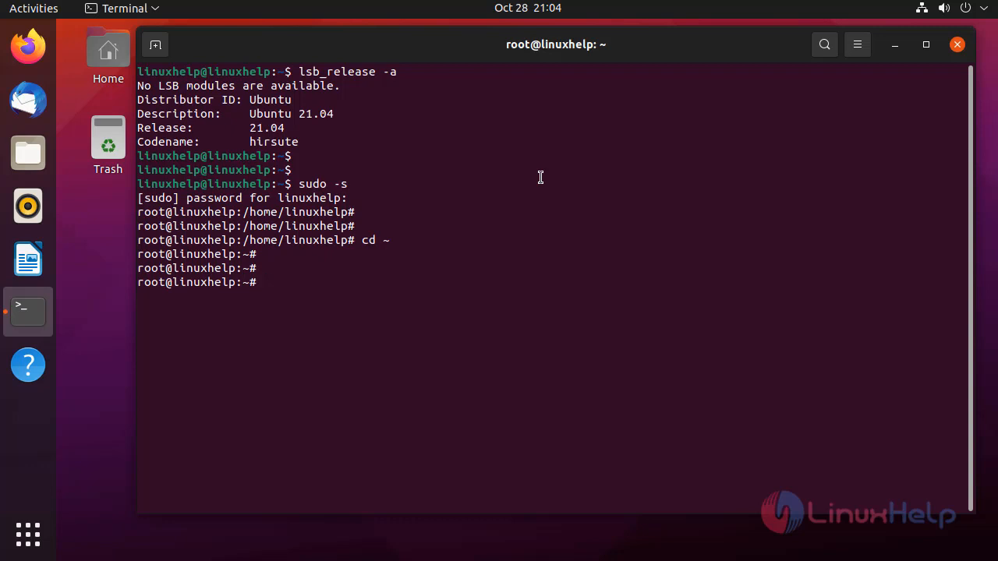
Step: Show the postgresql package details, version 13+225ubuntu1 depending on postgresql-13
text(apt)
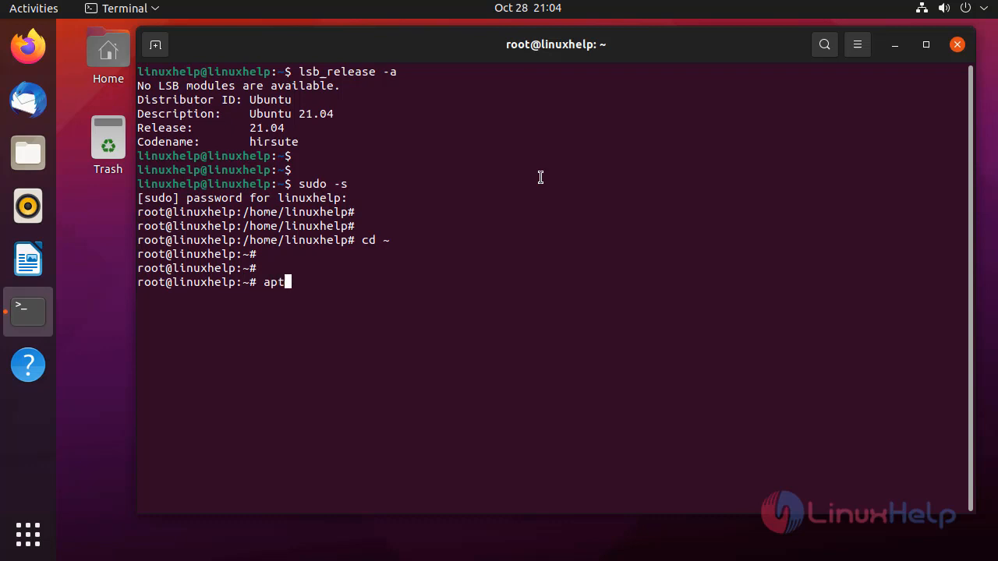
text(show)
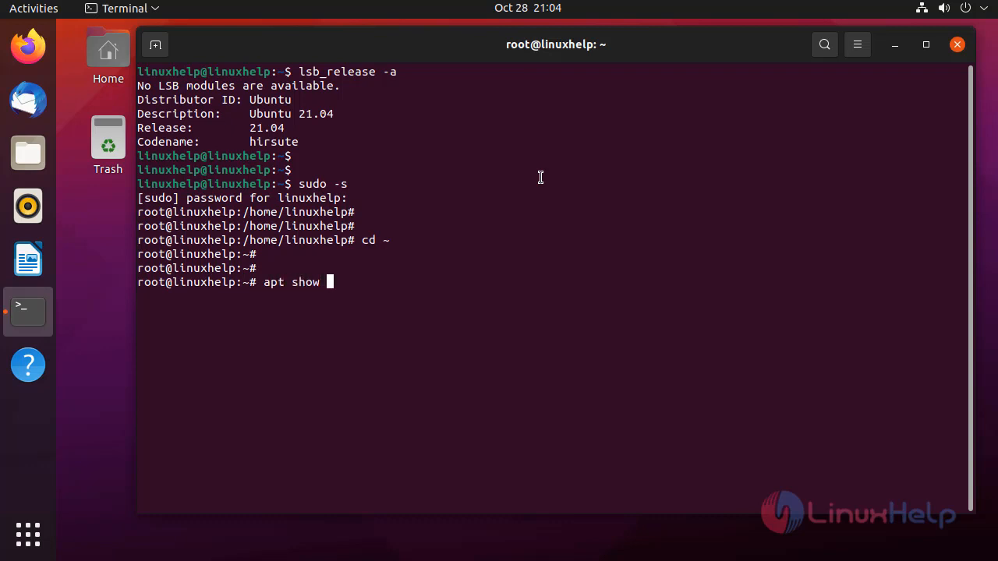
text(postg)
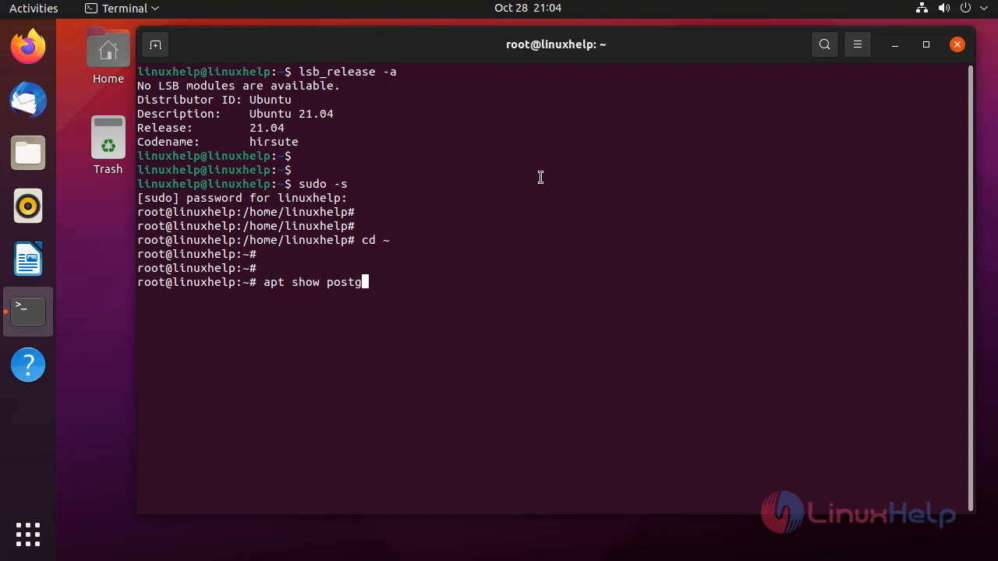
text(esql)
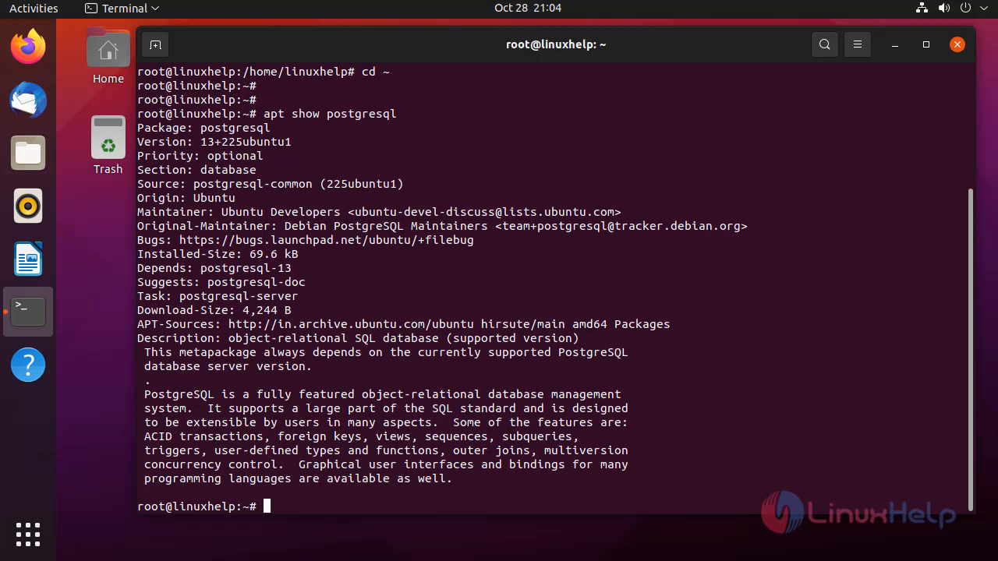
key(Return)
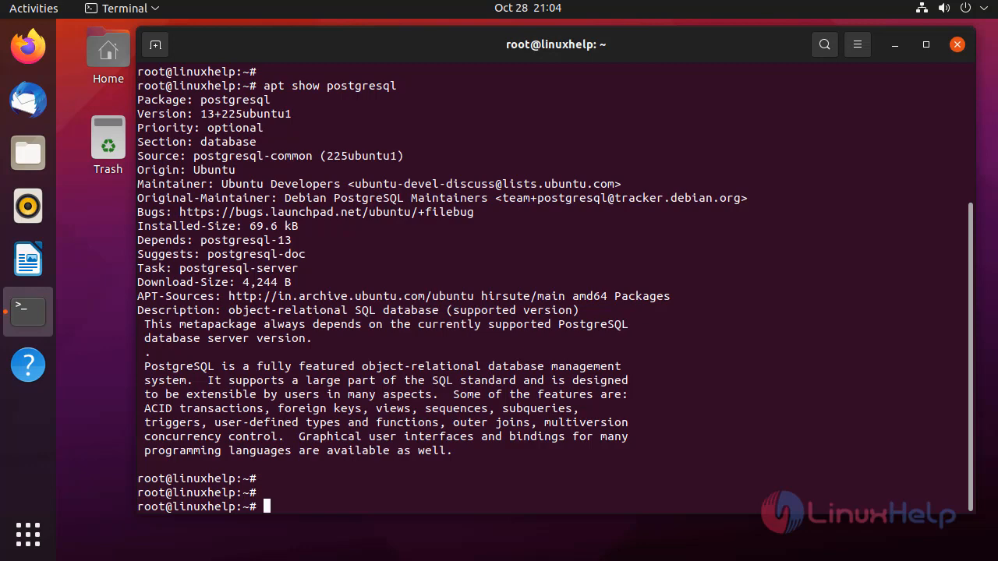
Step: Install postgresql and postgresql-contrib with apt, confirming with y
text(apt i)
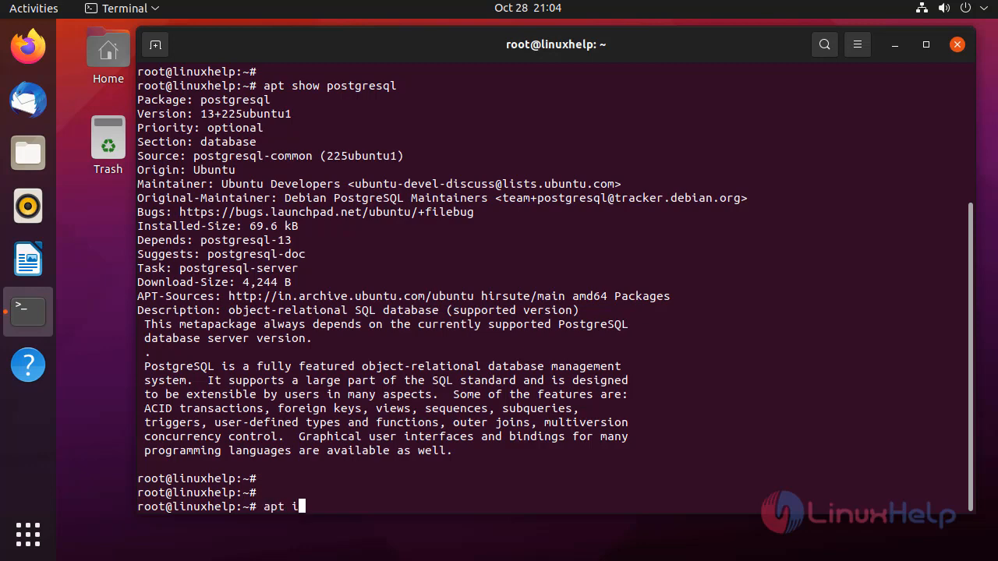
text(nstall)
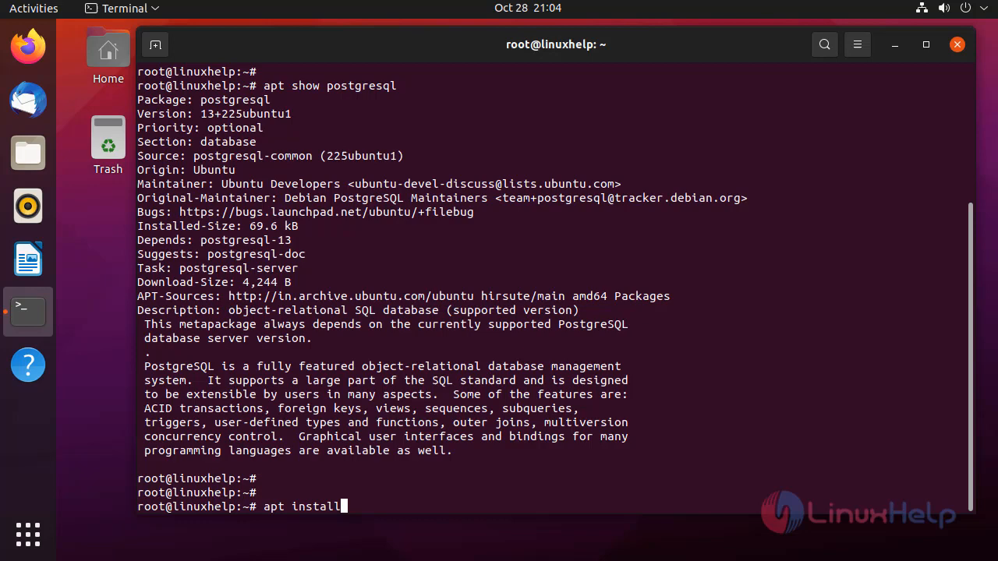
text(po)
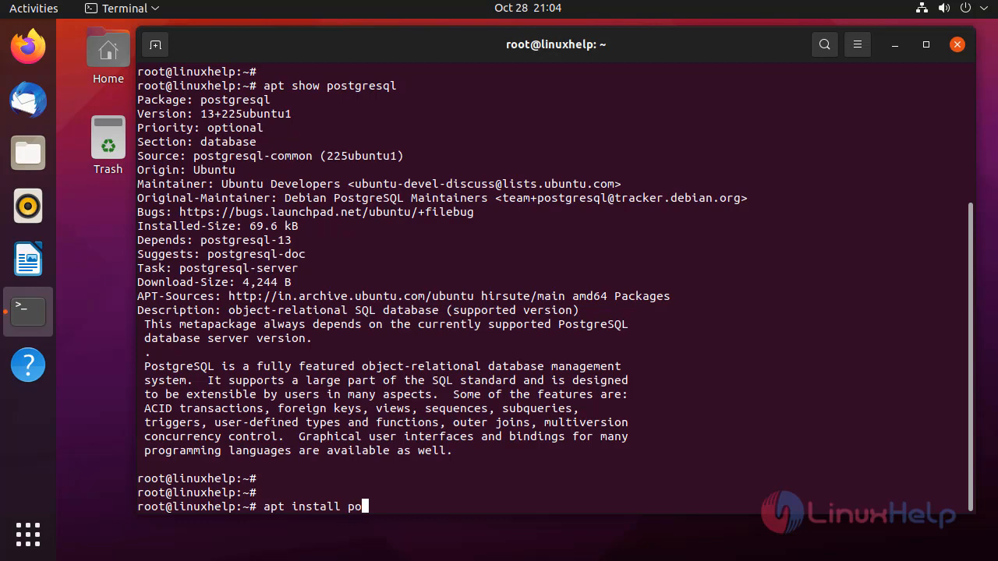
text(stgre)
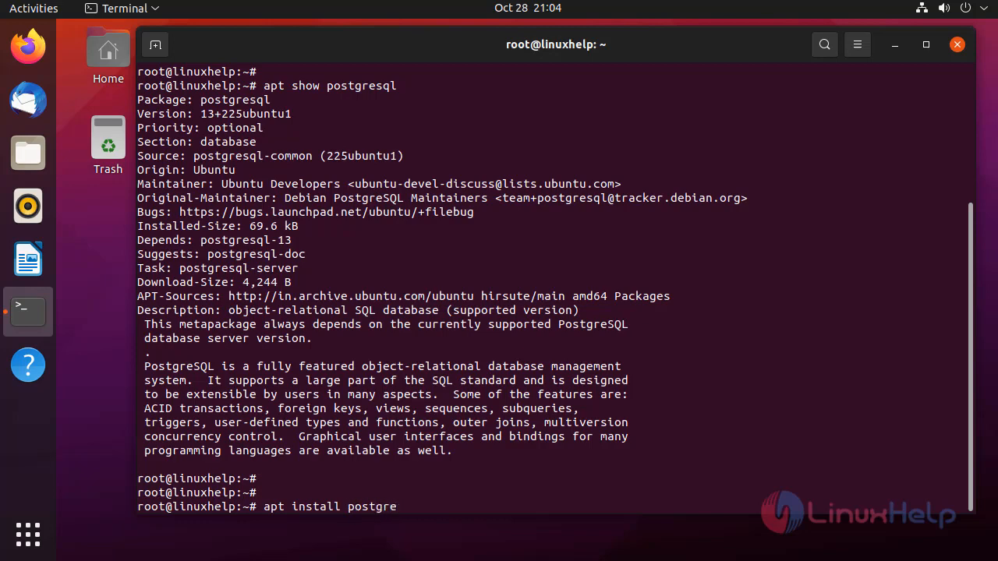
text(sql)
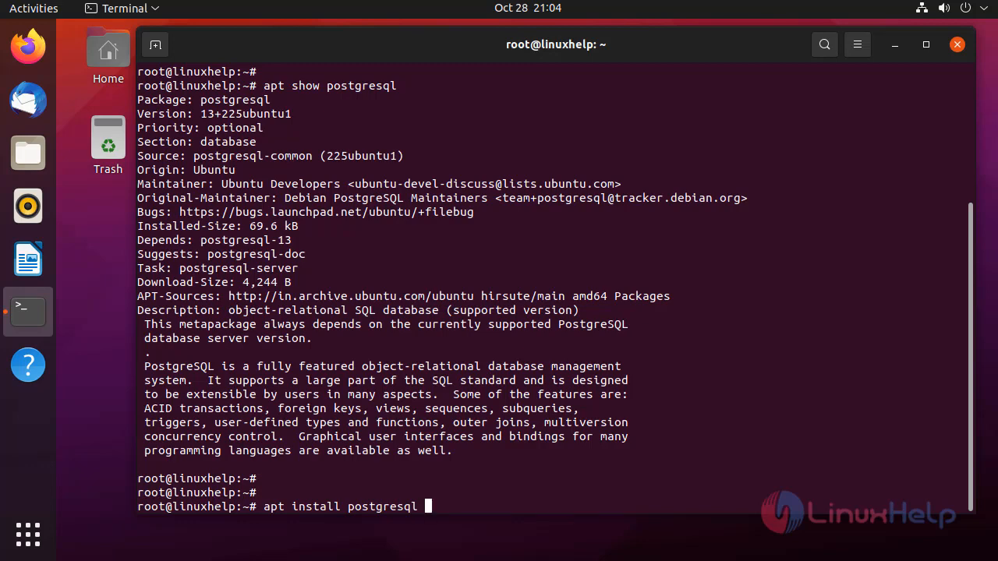
text(post)
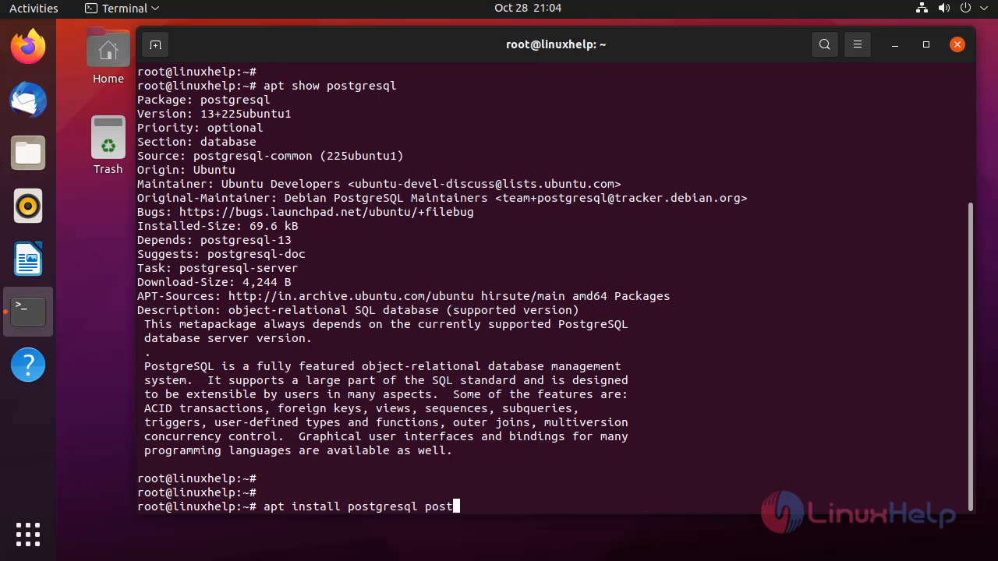
text(gresql)
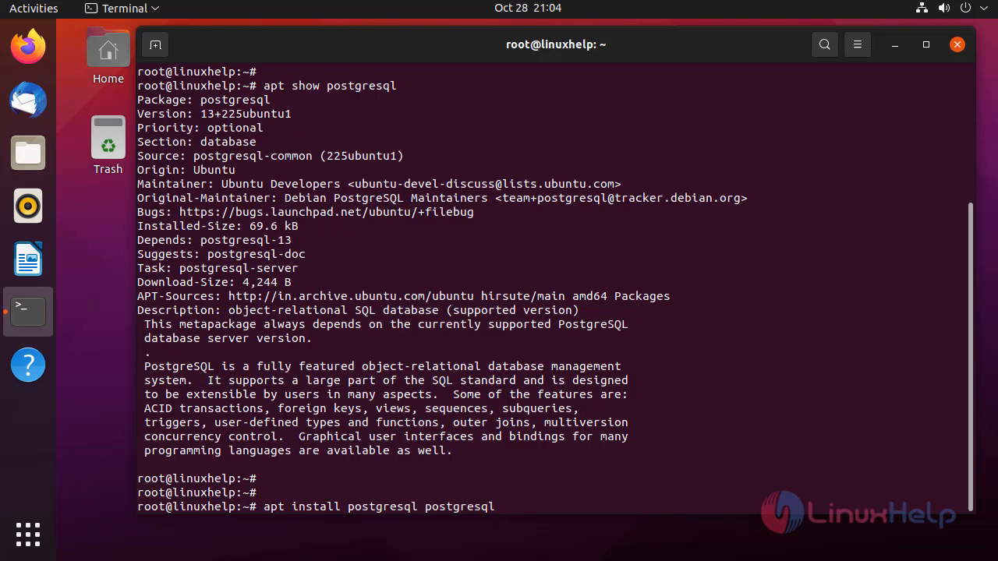
text(-con)
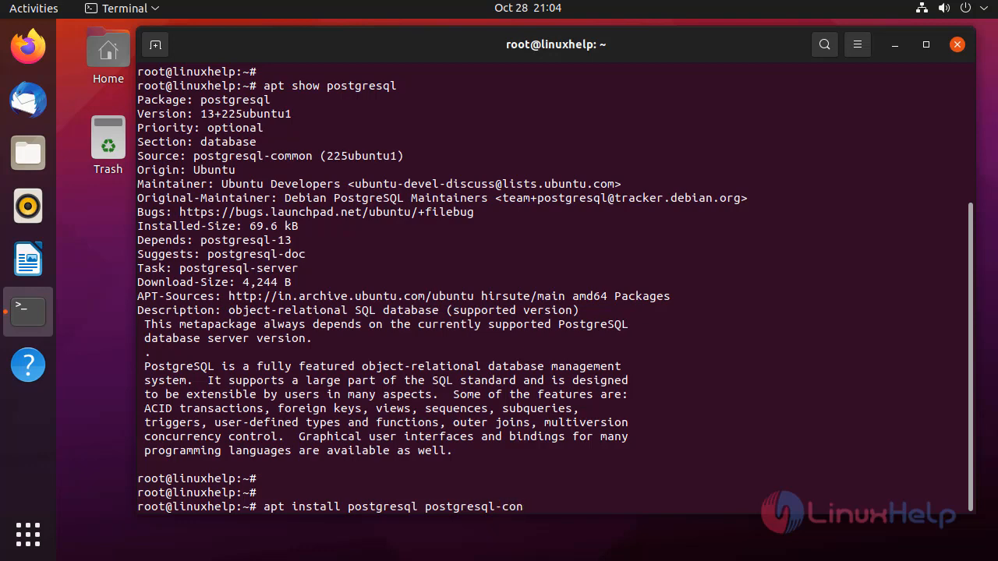
text(trib)
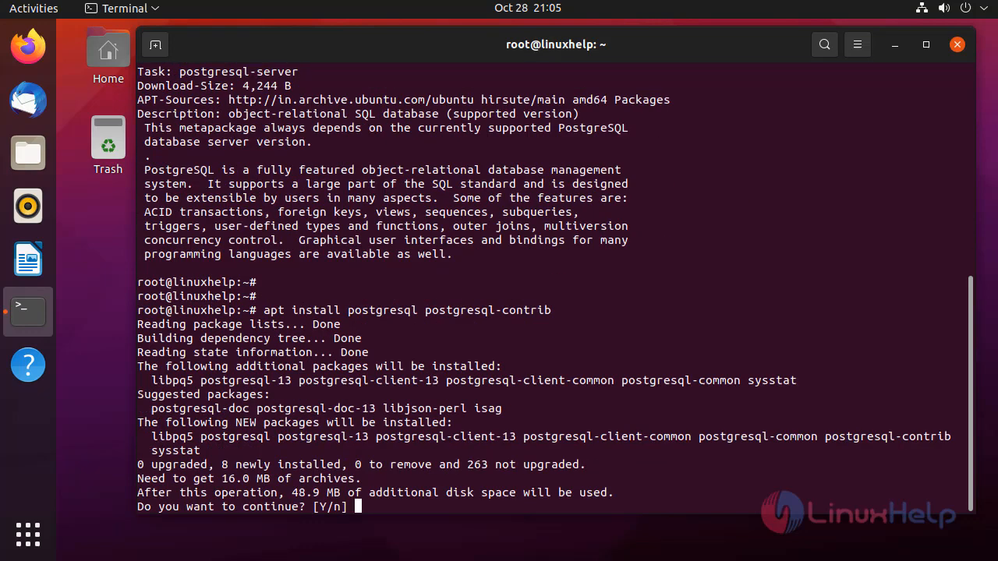
text(y)
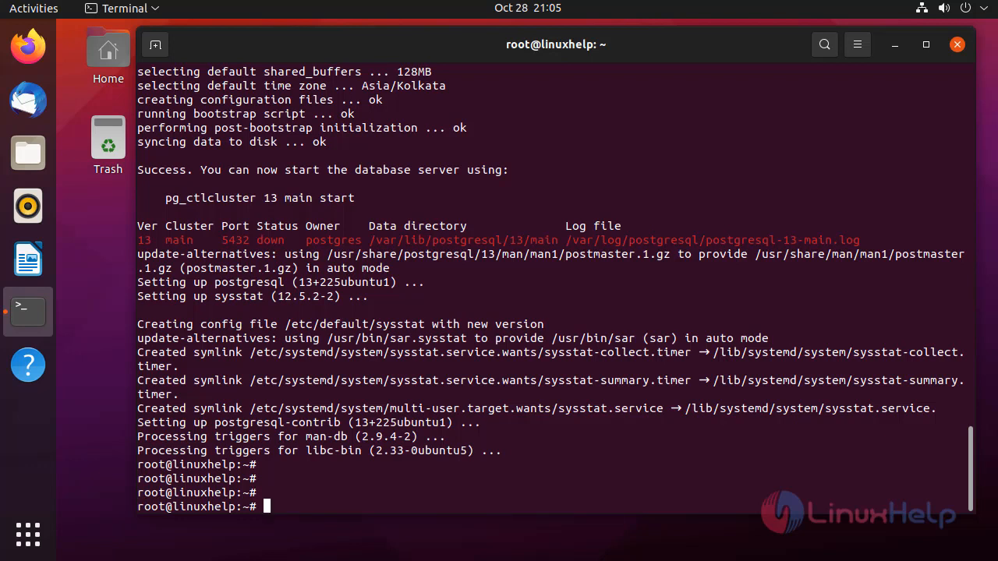
Step: Switch to the postgres user account with su - postgres
text(su - post)
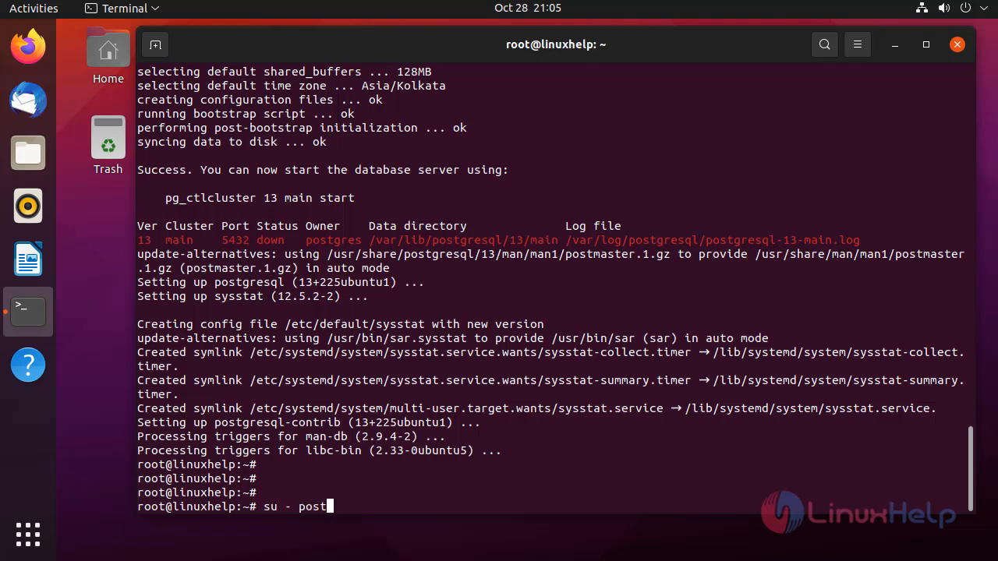
text(ge)
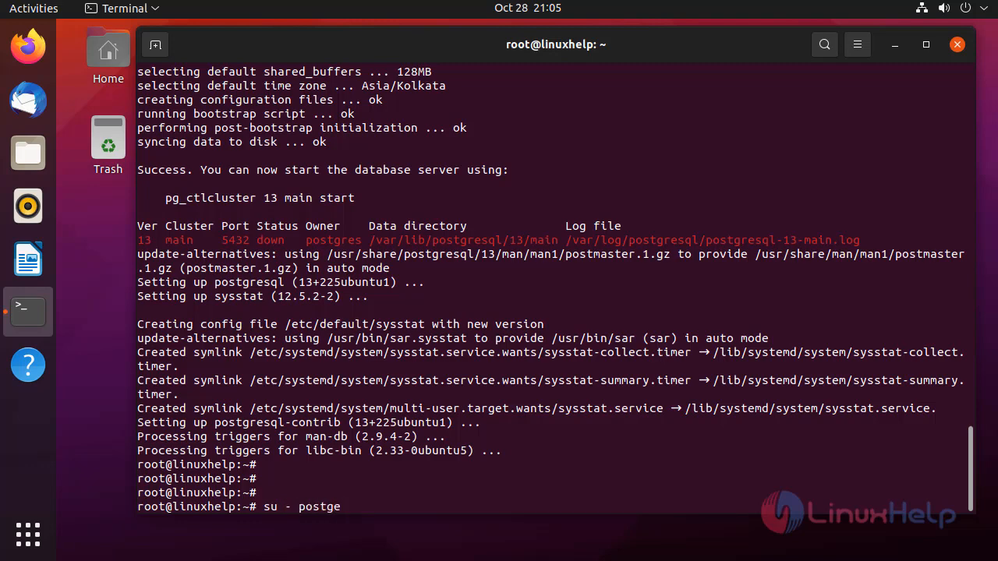
text(re)
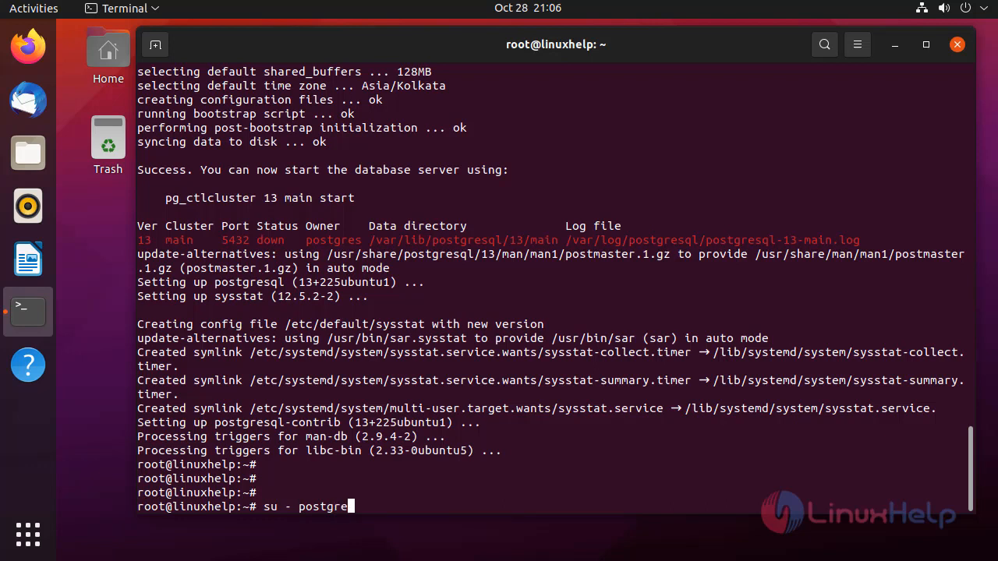
text(s)
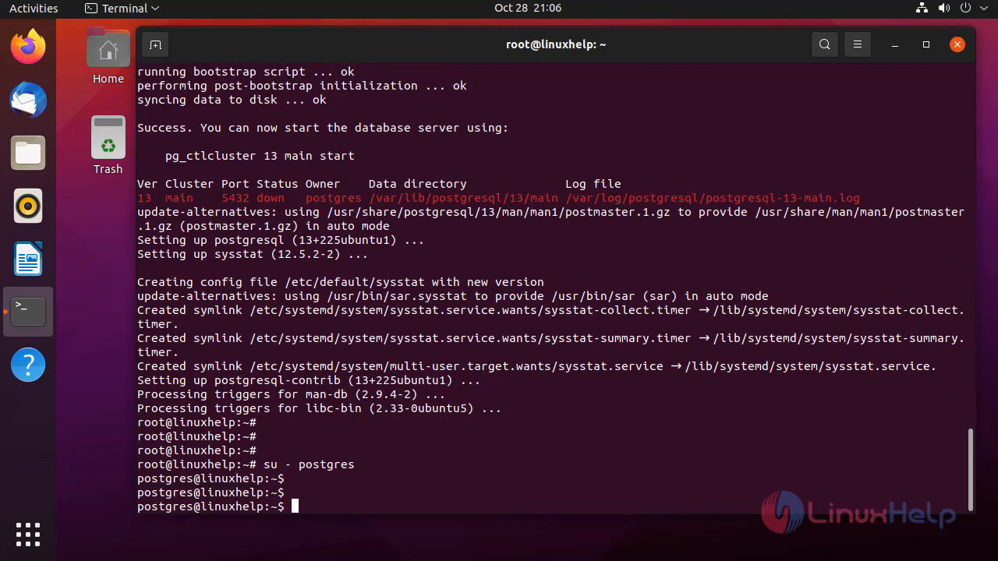
key(Return)
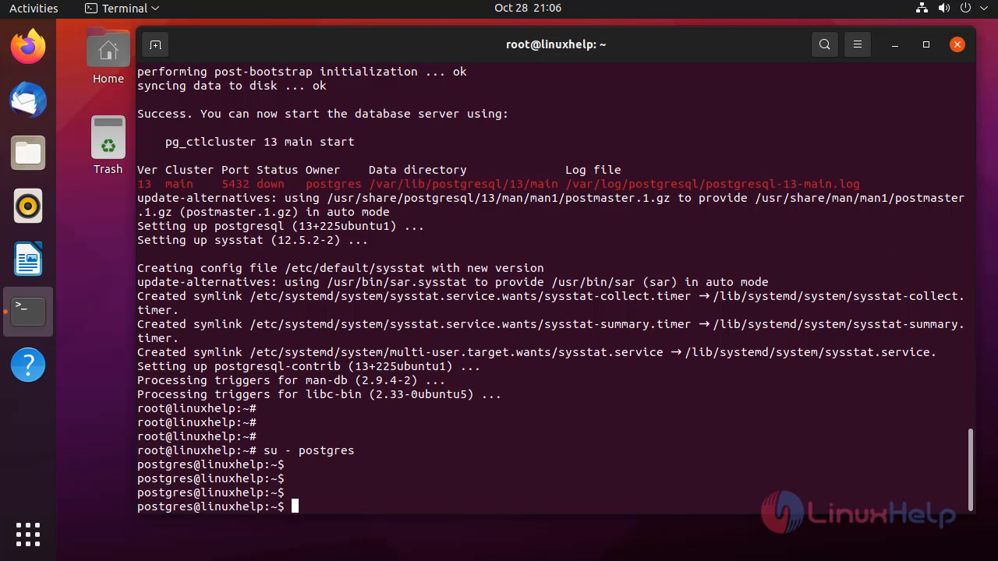
text(p)
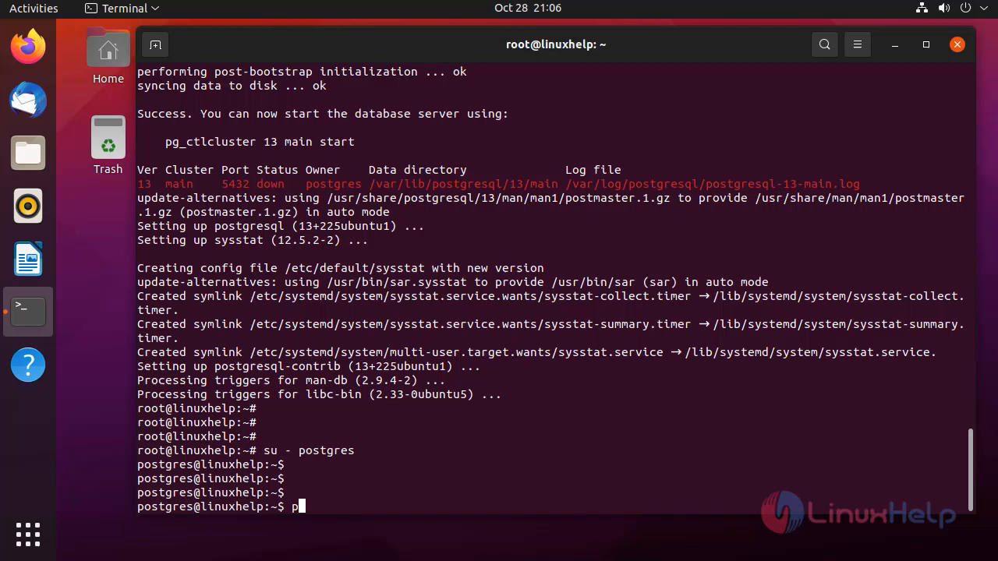
text(sql)
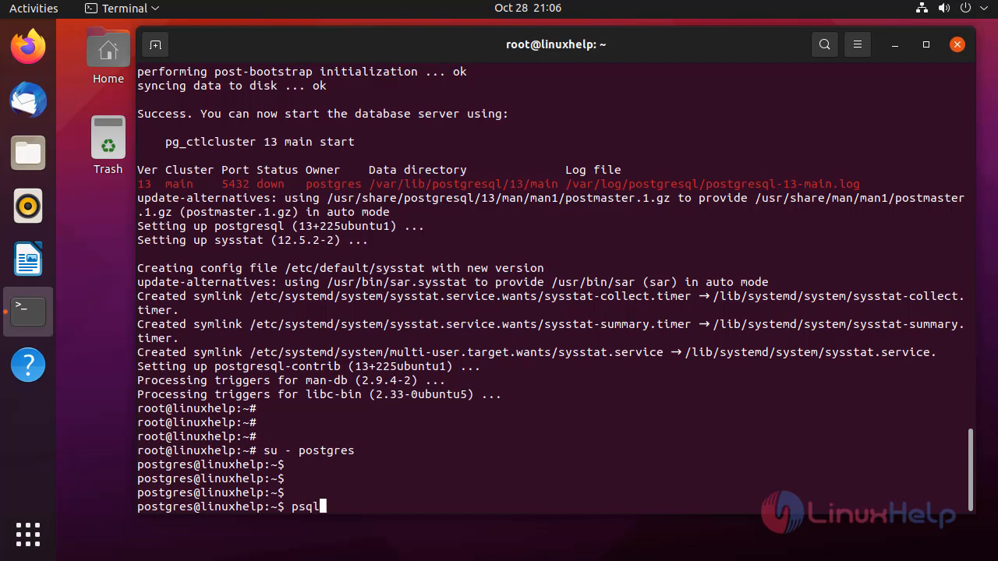
Step: Launch psql 13.4 as postgres, reaching the postgres=# prompt
key(Return)
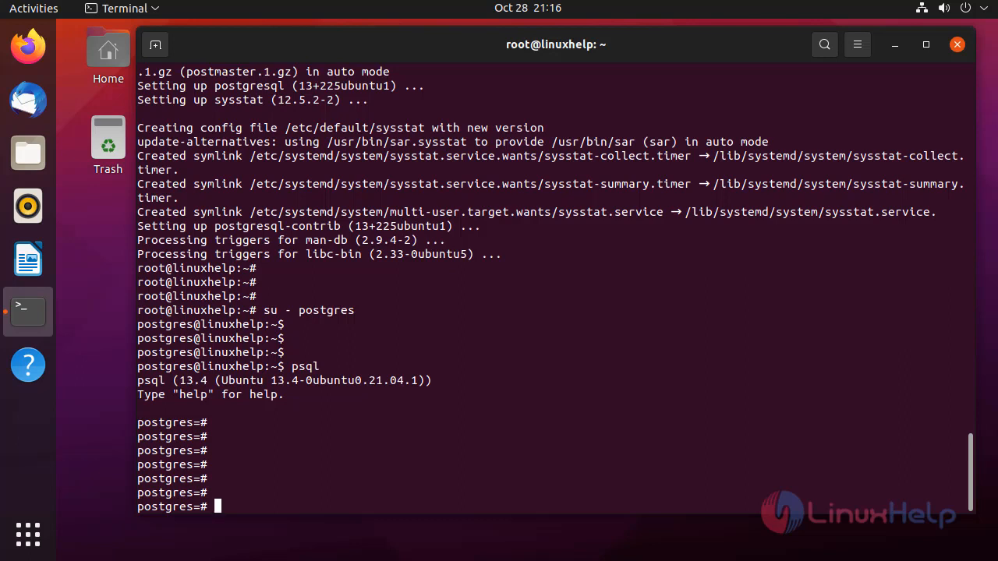
Step: Create the database sample_db with CREATE DATABASE sample_db;
text(CREATE DATA)
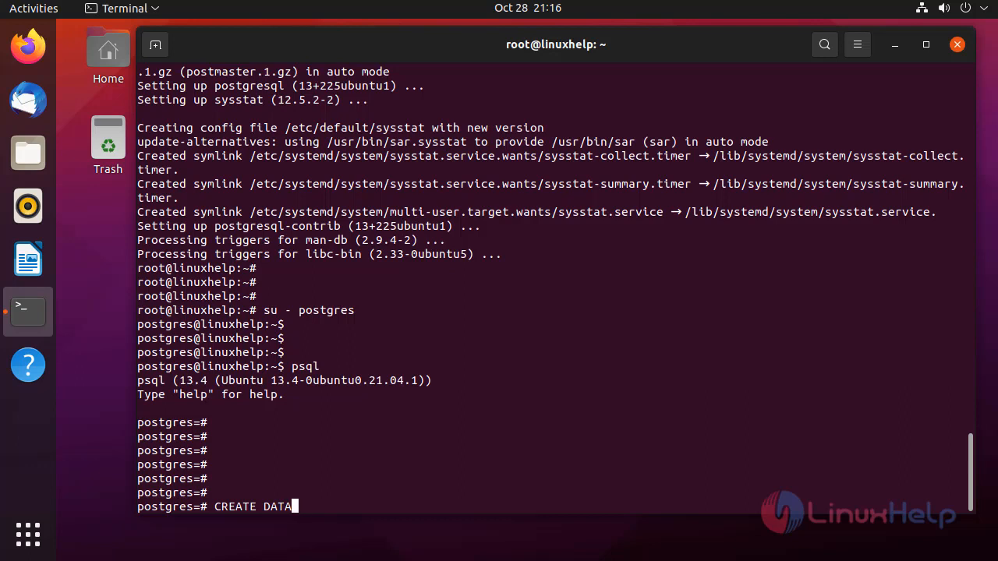
text(BASE)
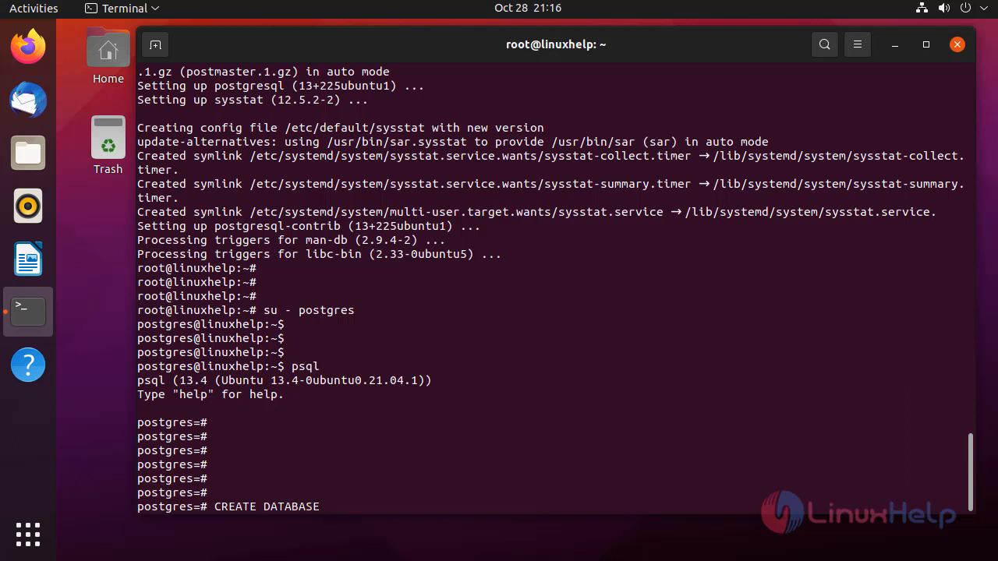
text(samp)
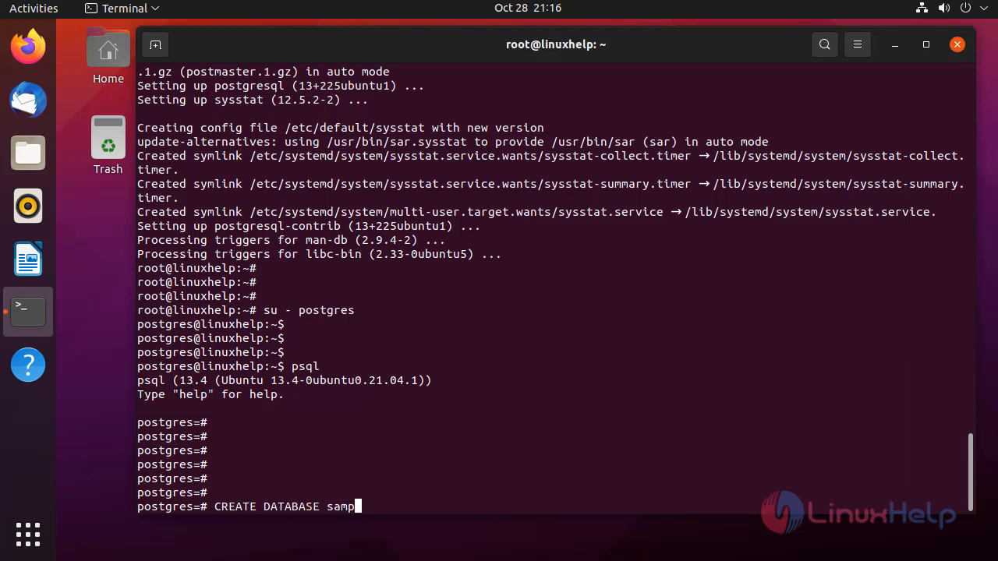
text(le_)
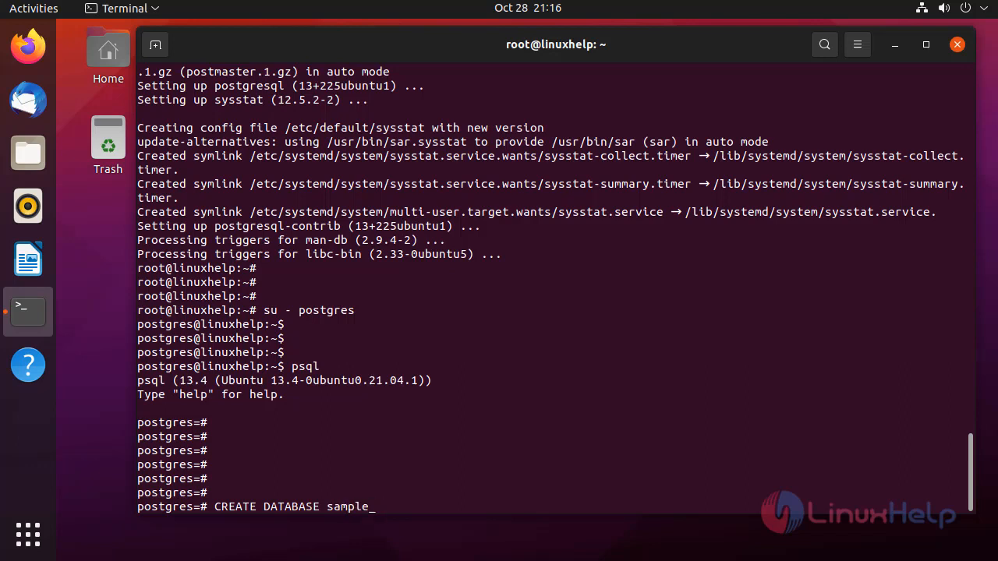
text(db)
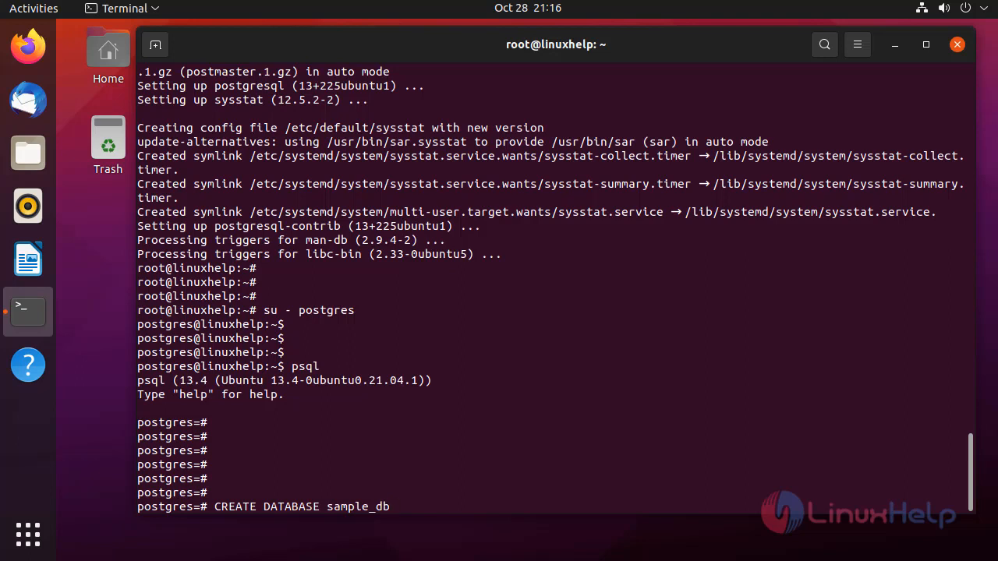
text(;)
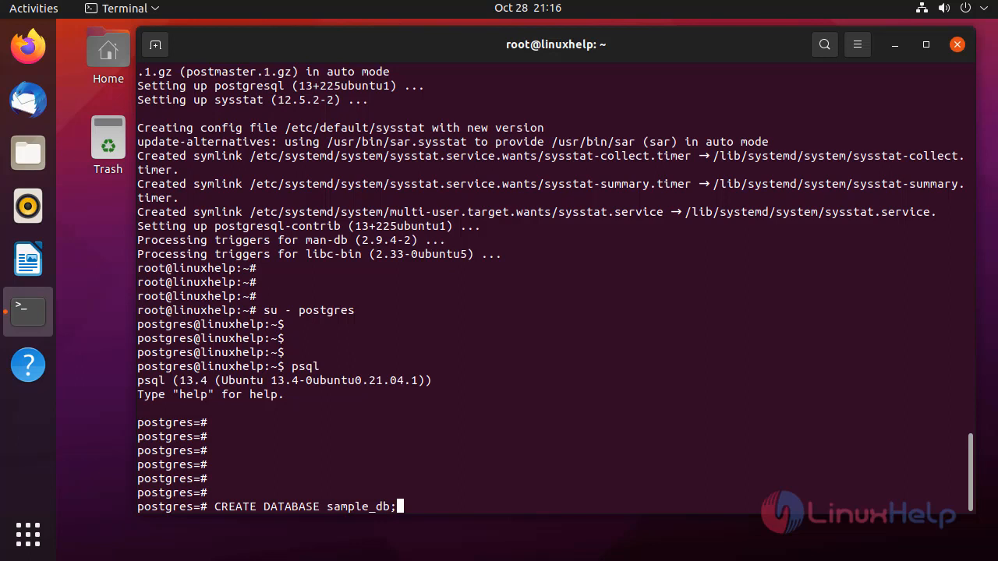
key(Return)
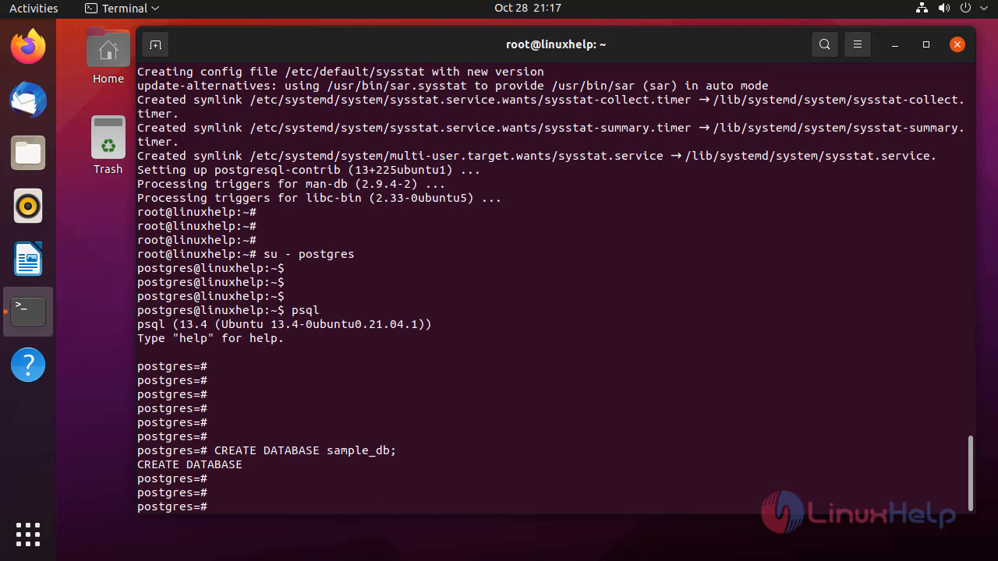
text(cr)
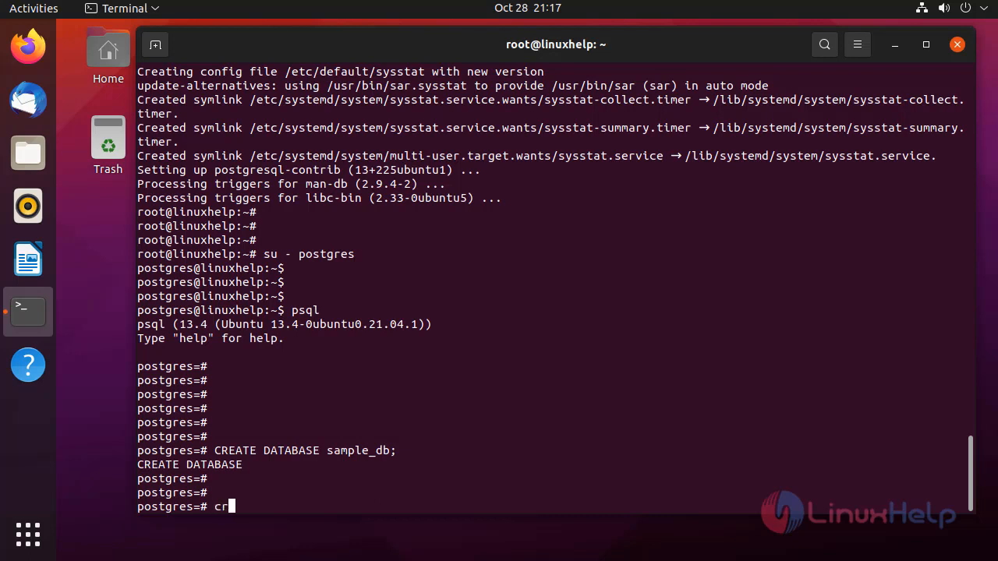
text(eate)
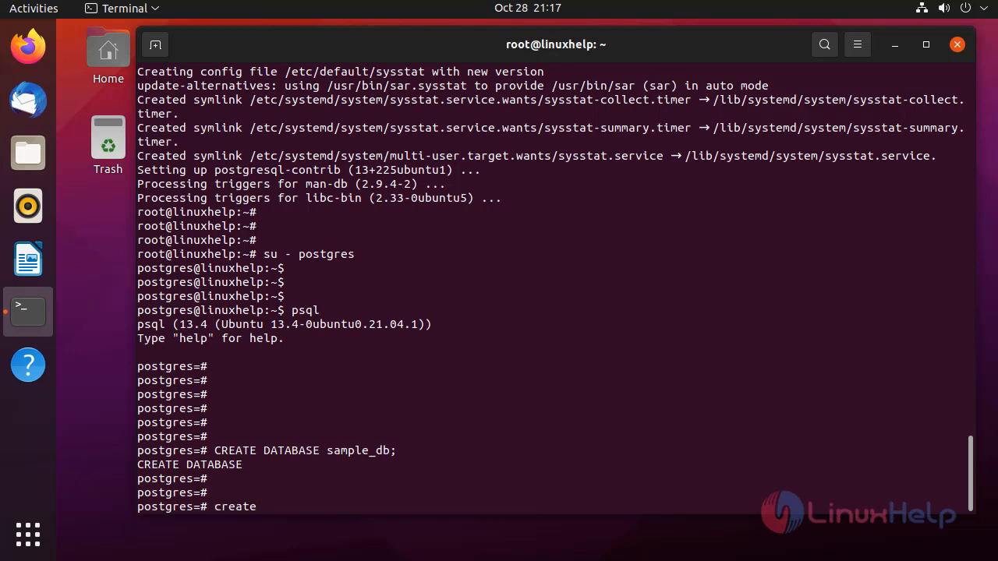
text(user)
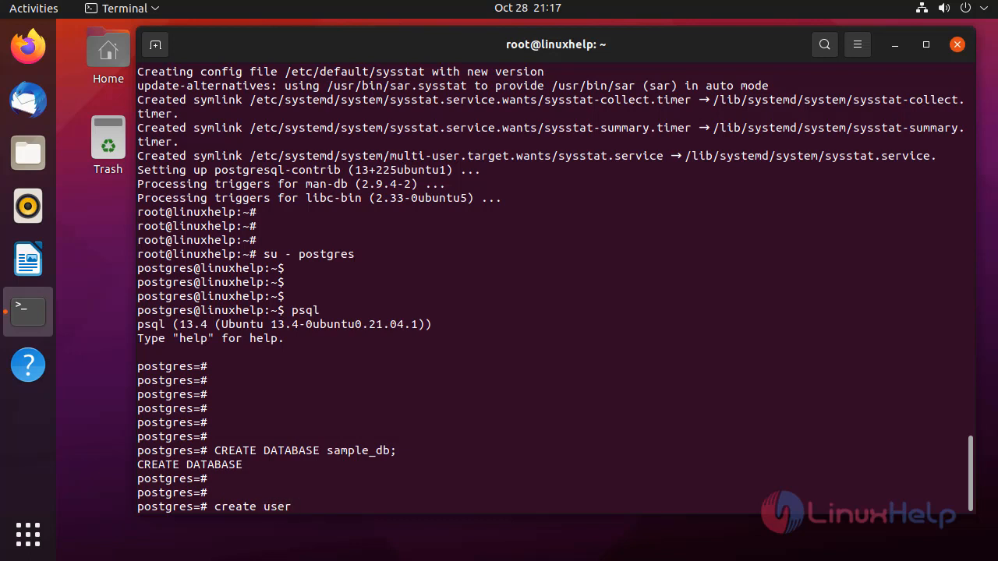
text(sam)
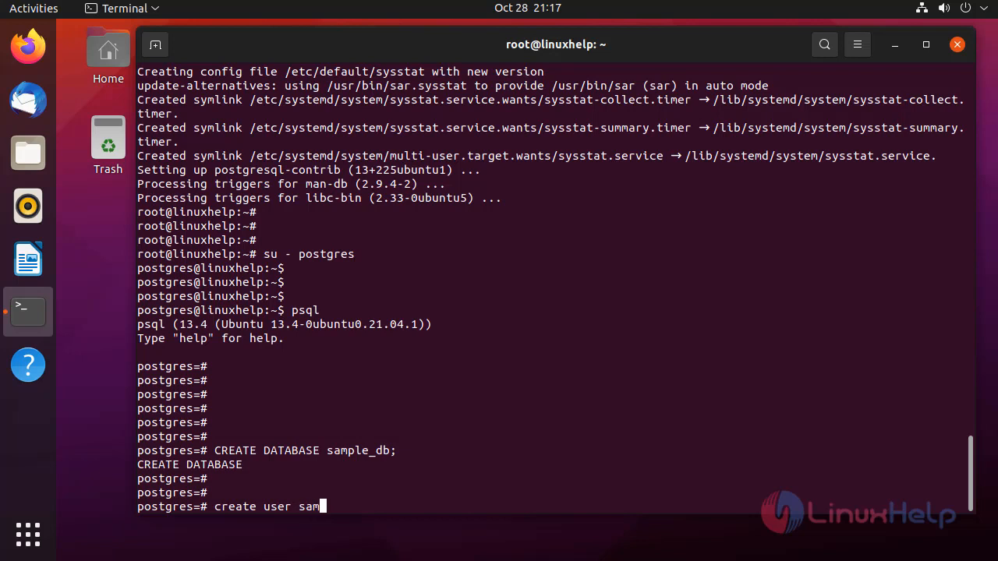
text(ple)
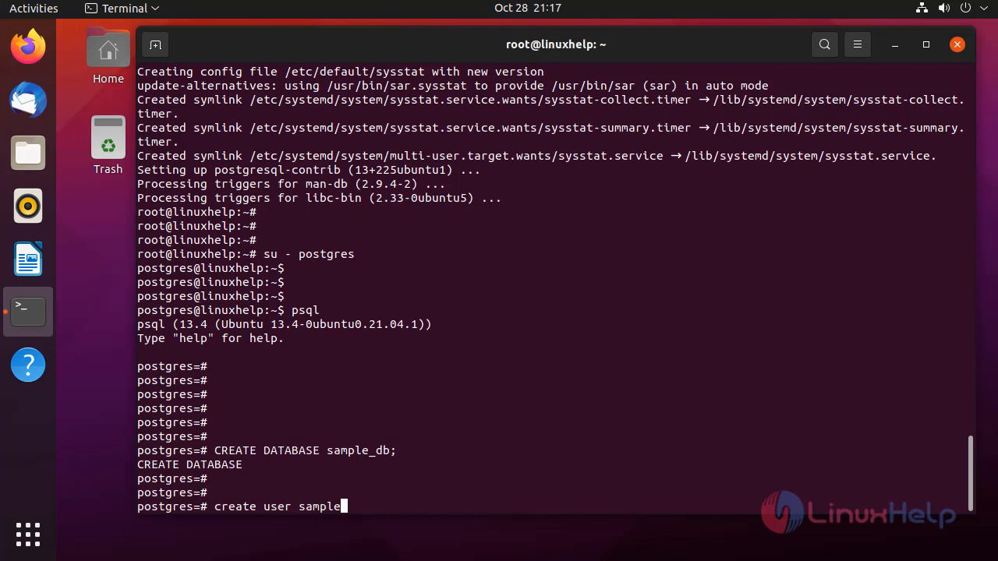
text(_user)
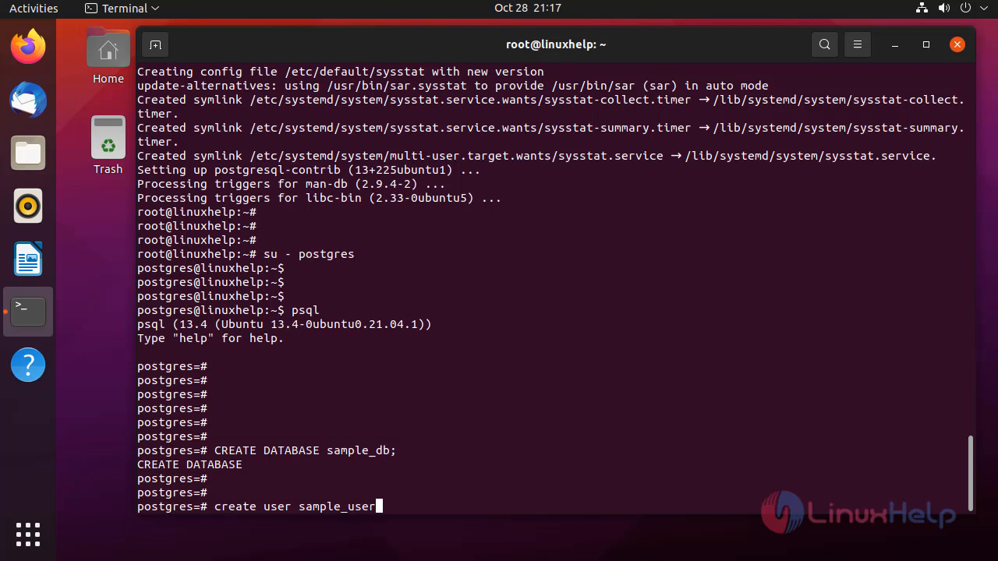
text(with)
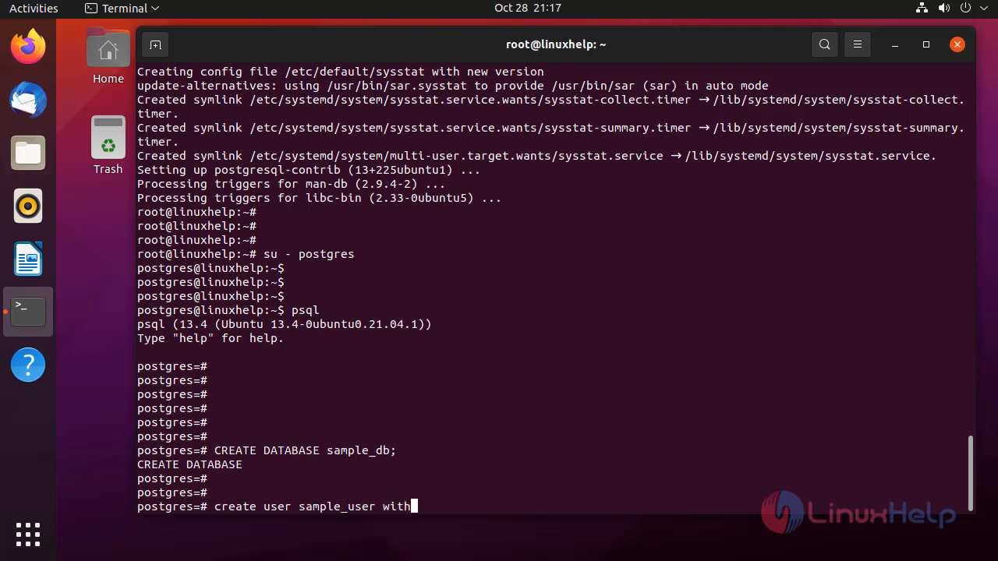
text(encr)
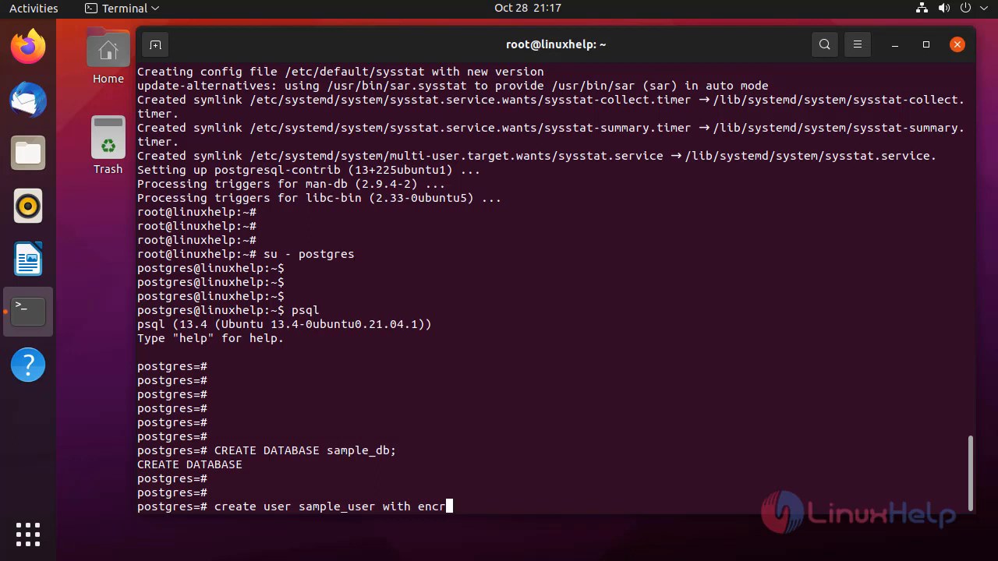
text(yp)
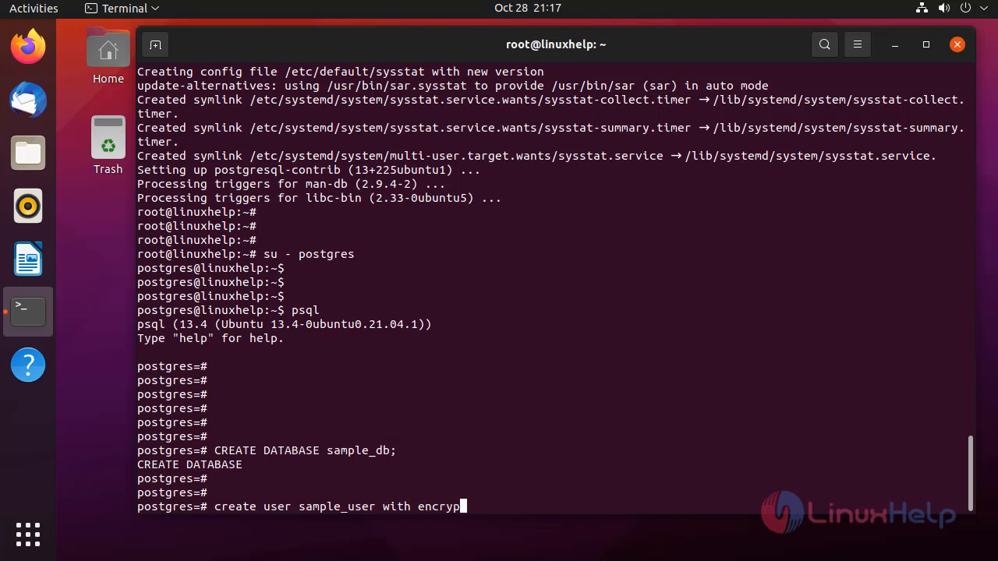
text(ted)
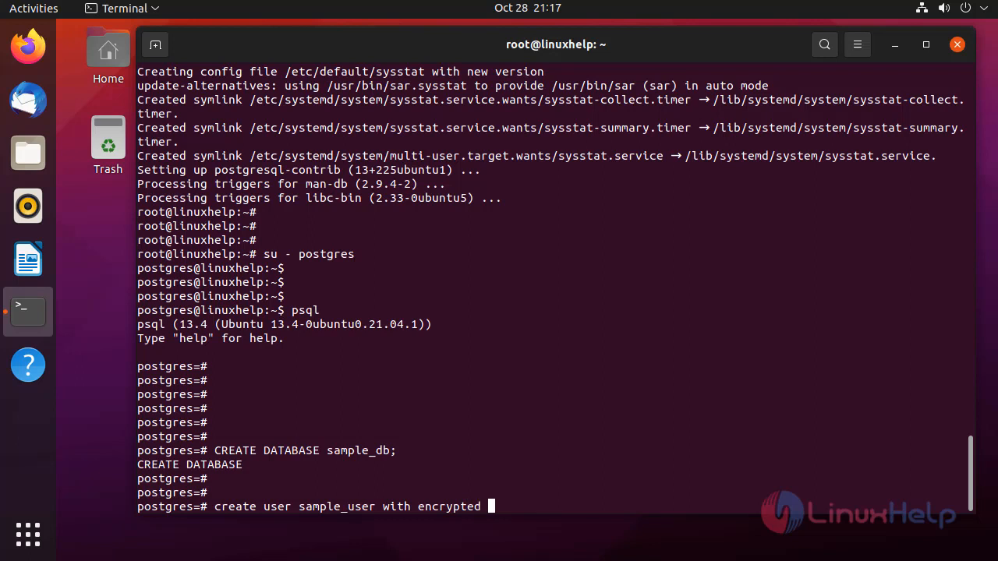
text(passwor)
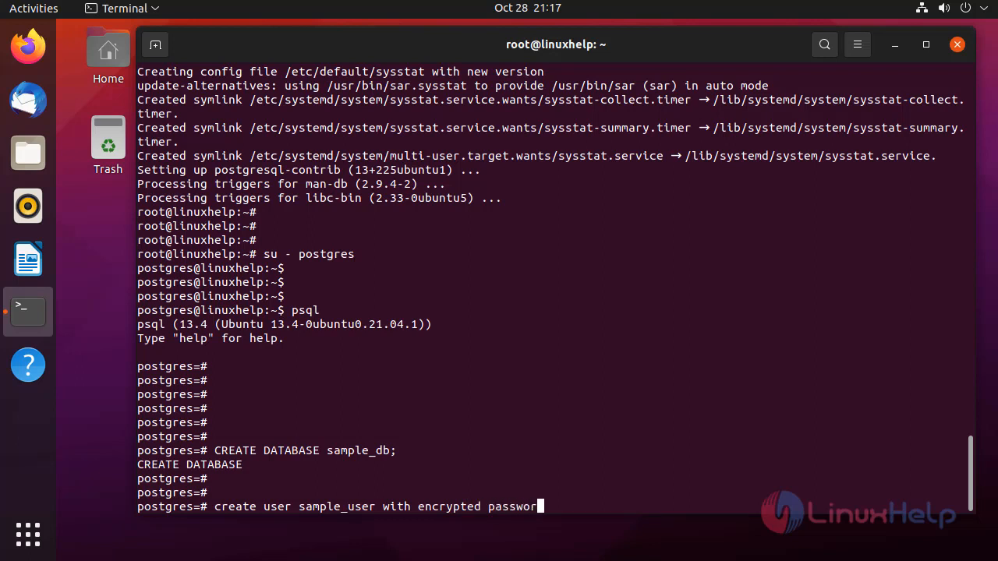
text(d)
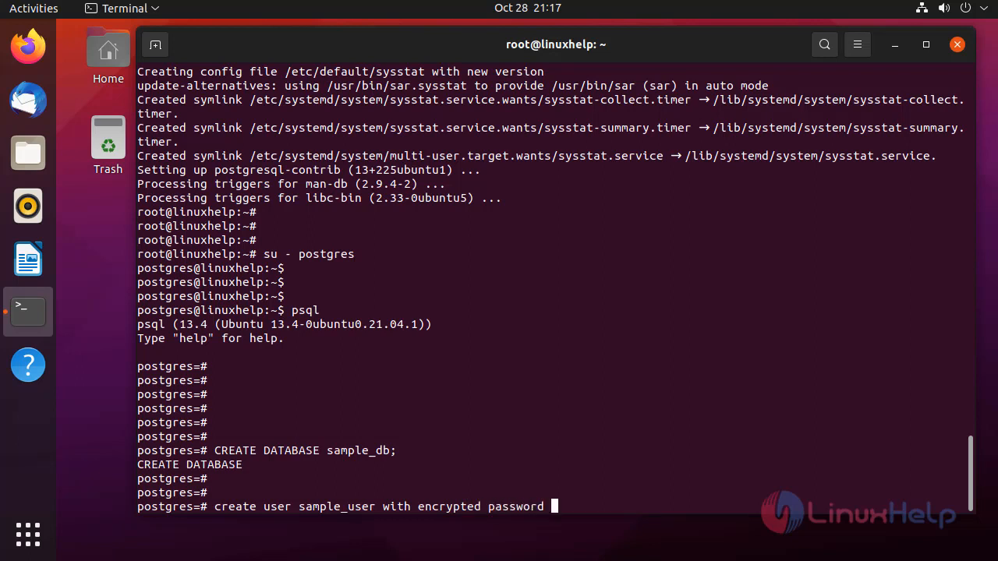
text(')
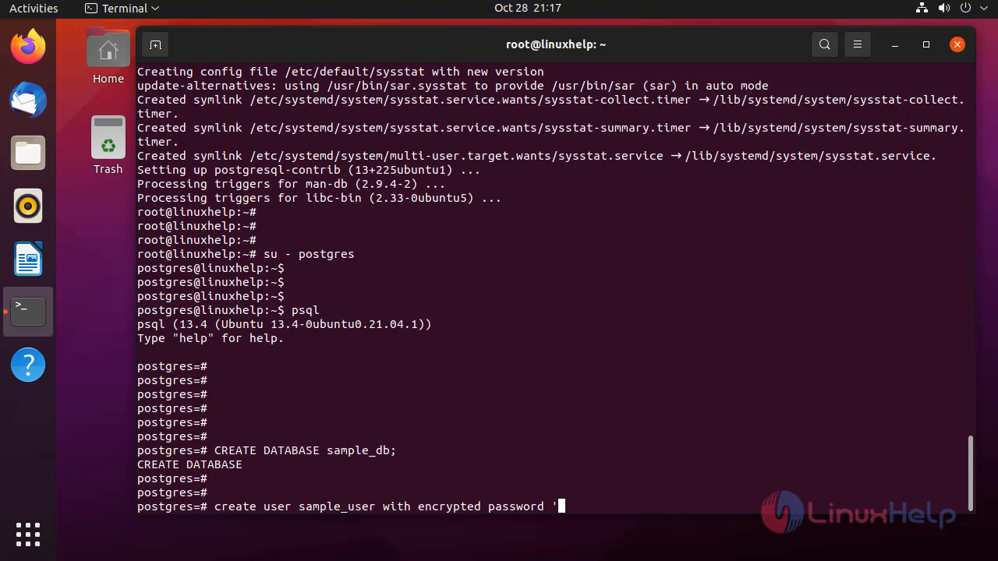
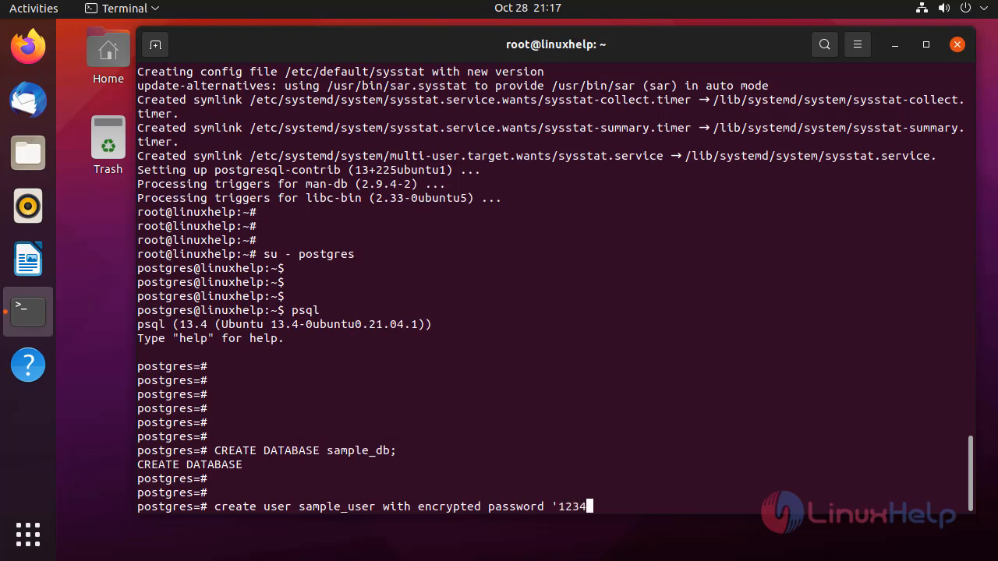
text(')
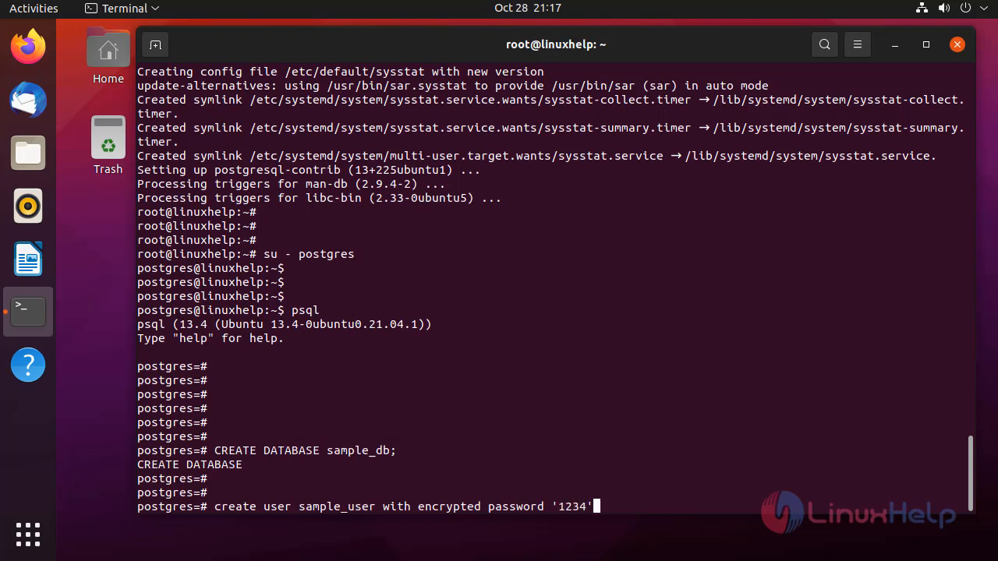
text(;)
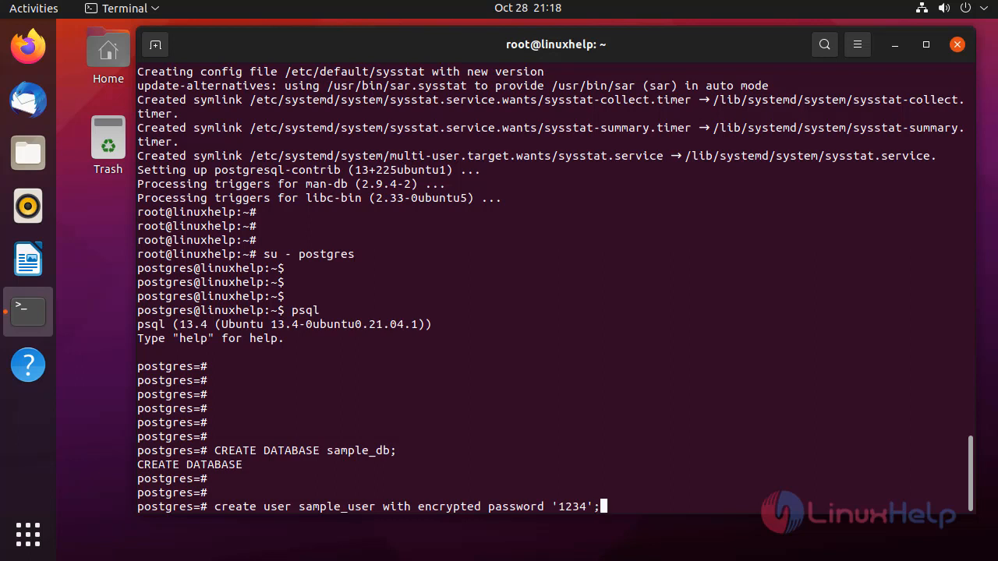
key(Return)
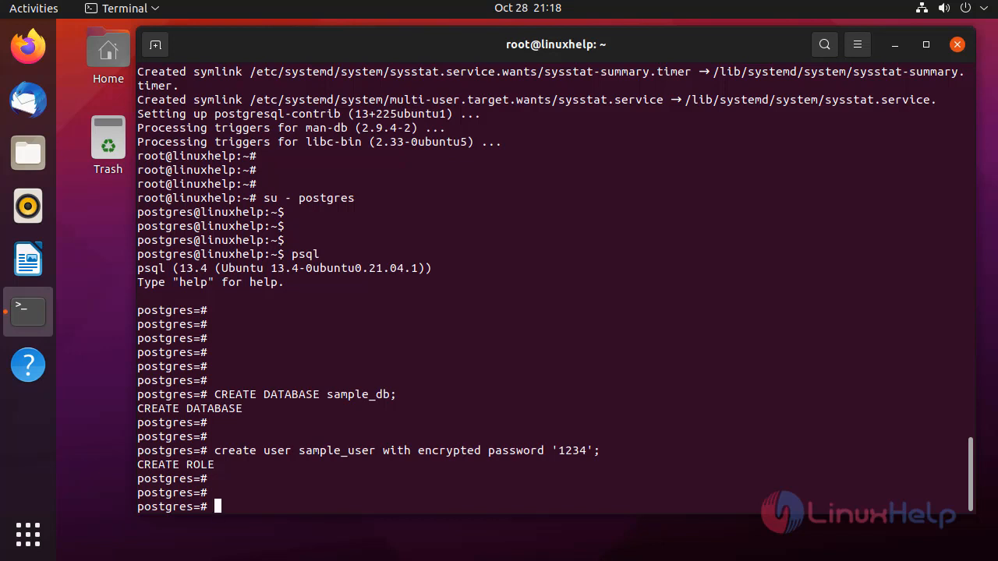
Step: Grant sample_user all privileges on database sample_db
text(gra)
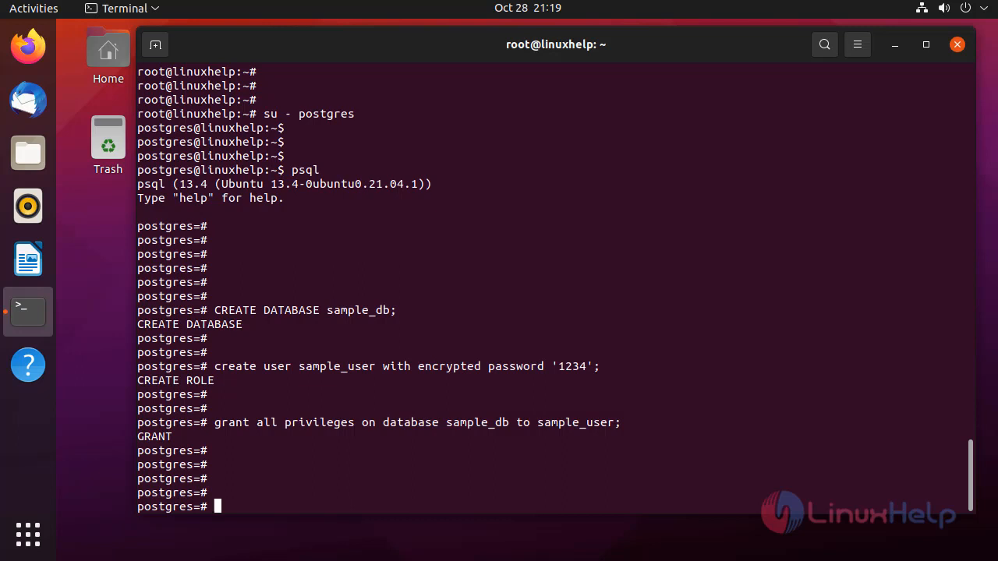
Step: Exit psql back to the postgres shell prompt
text(exit)
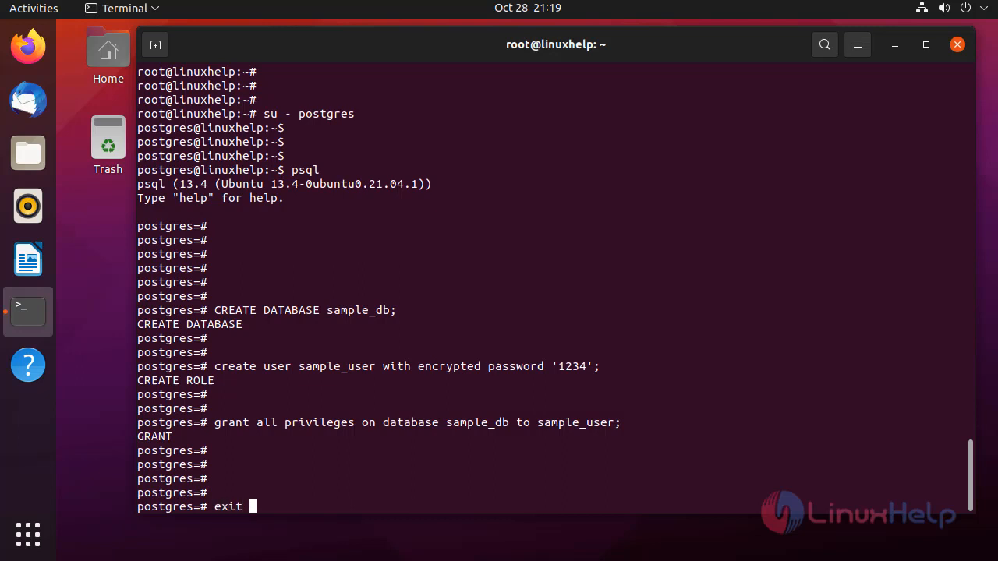
key(Return)
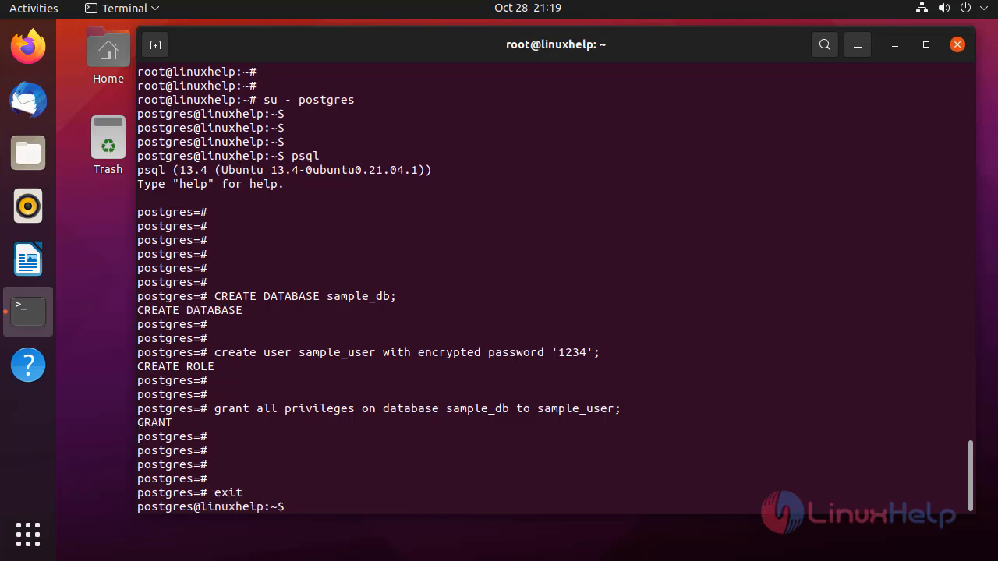